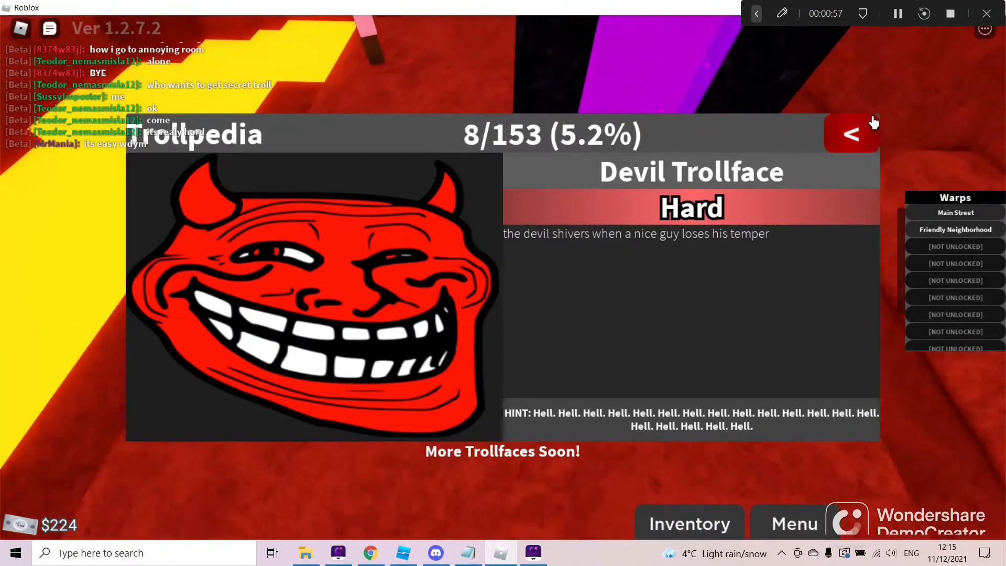
Return from the Devil Trollface entry and close the Trollpedia, back to the hellish cave.
{"action": "left_click", "coordinate": [851, 134]}
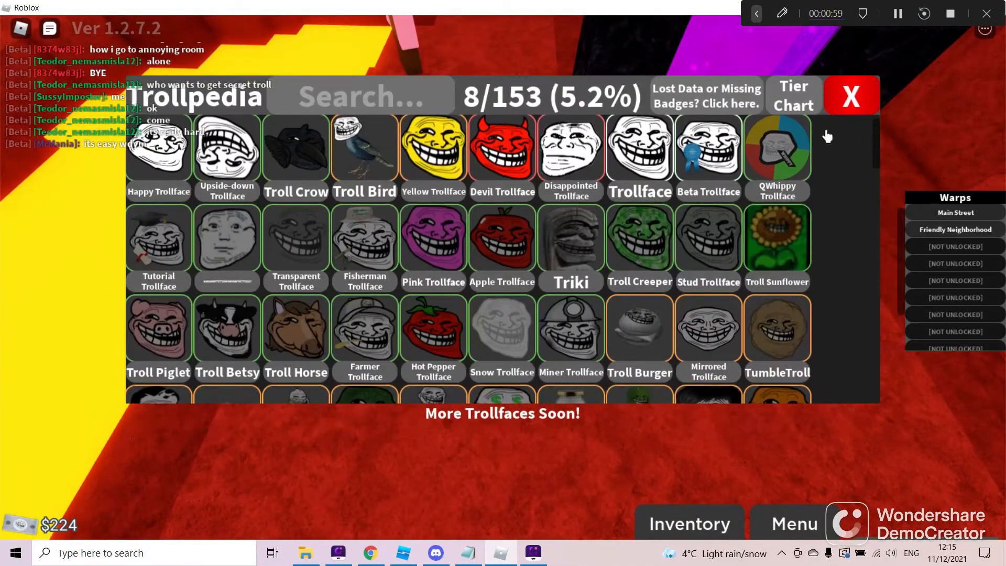
{"action": "left_click", "coordinate": [851, 96]}
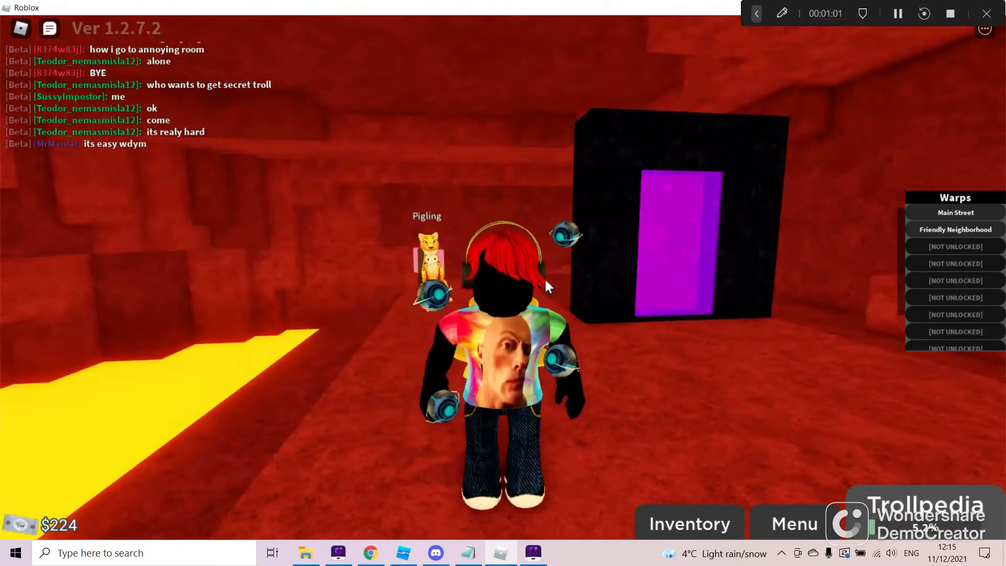